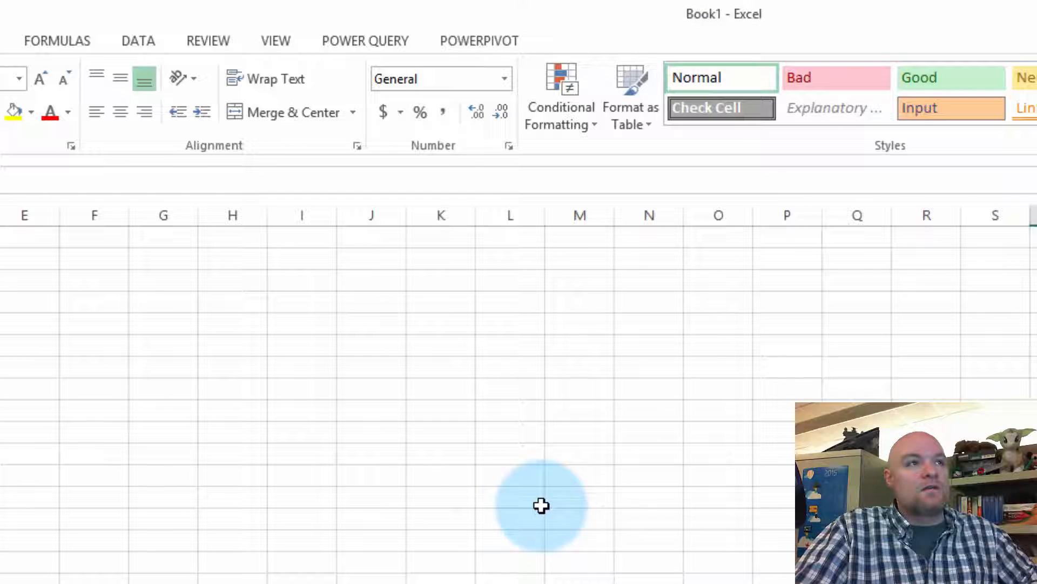
Enable PowerPivot Tracing in the PowerPivot Settings diagnostics and confirm the trace-starts-later message.
left_click(478, 40)
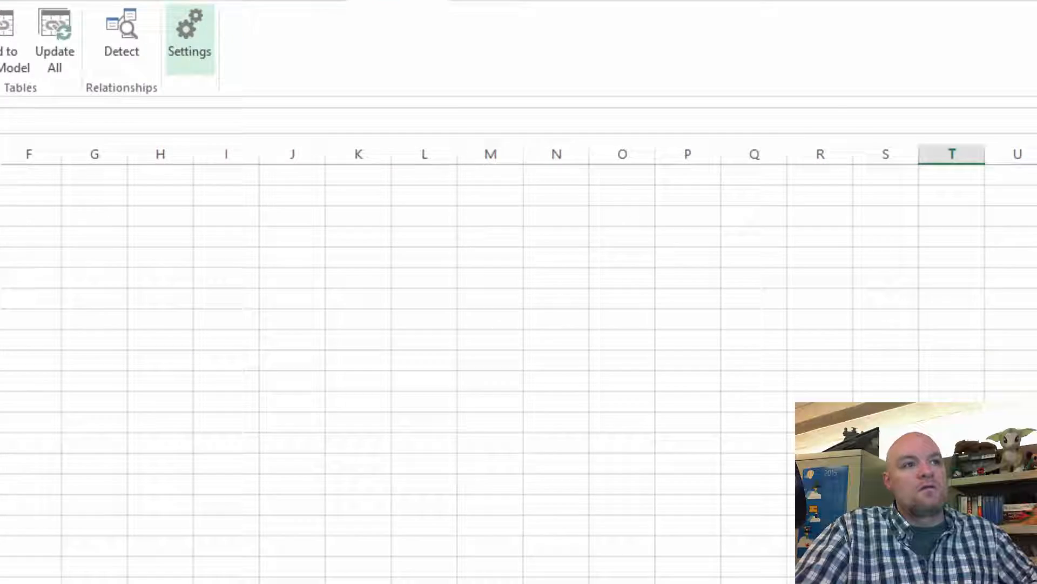
left_click(189, 36)
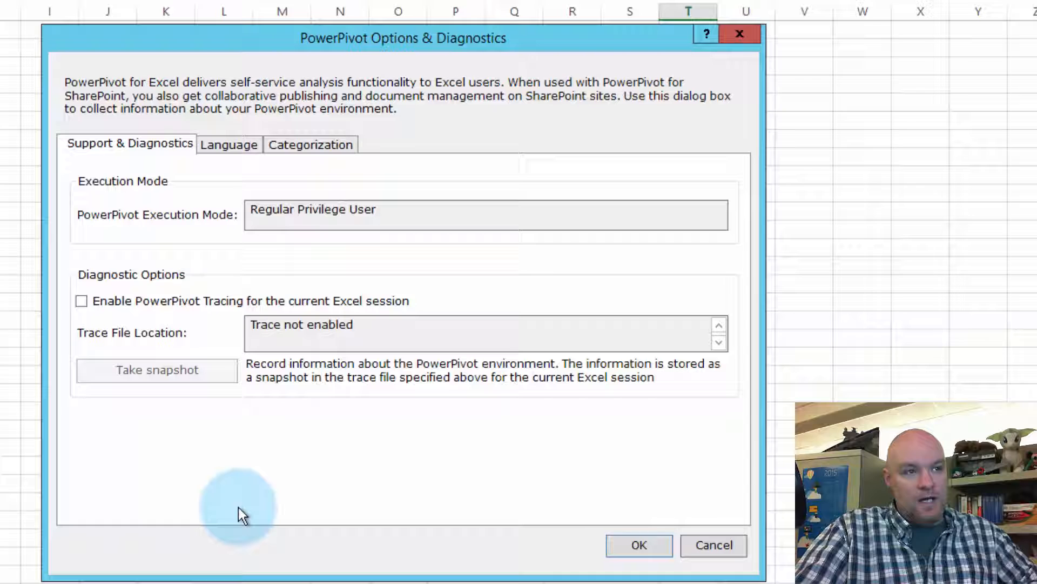
mouse_move(244, 327)
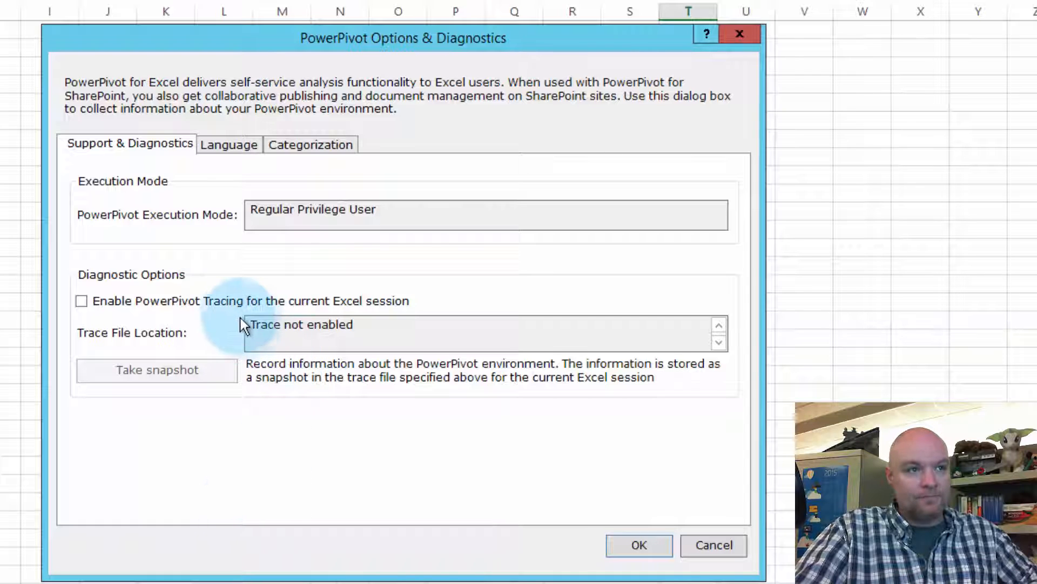
left_click(82, 300)
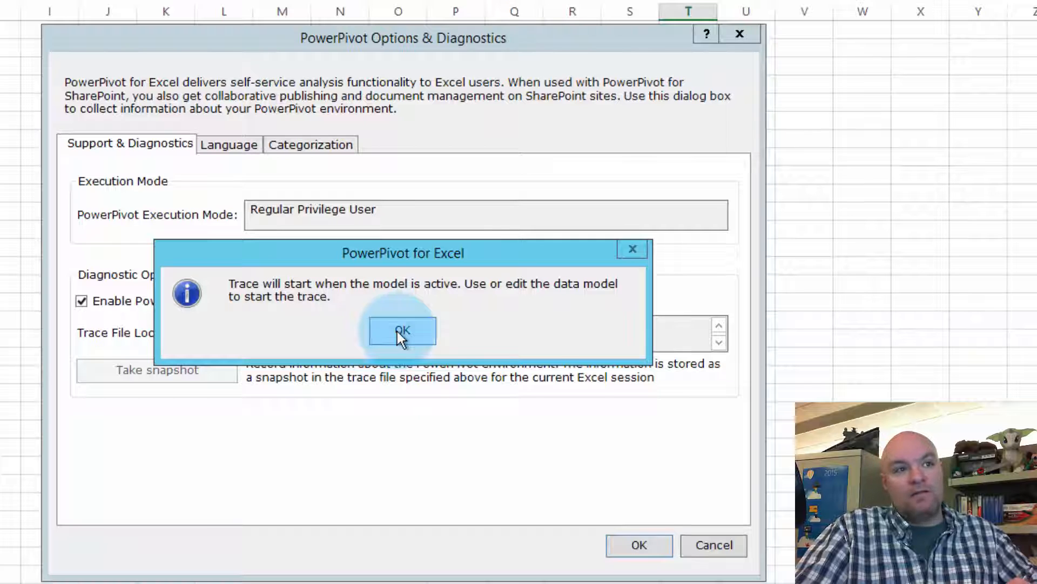
left_click(402, 331)
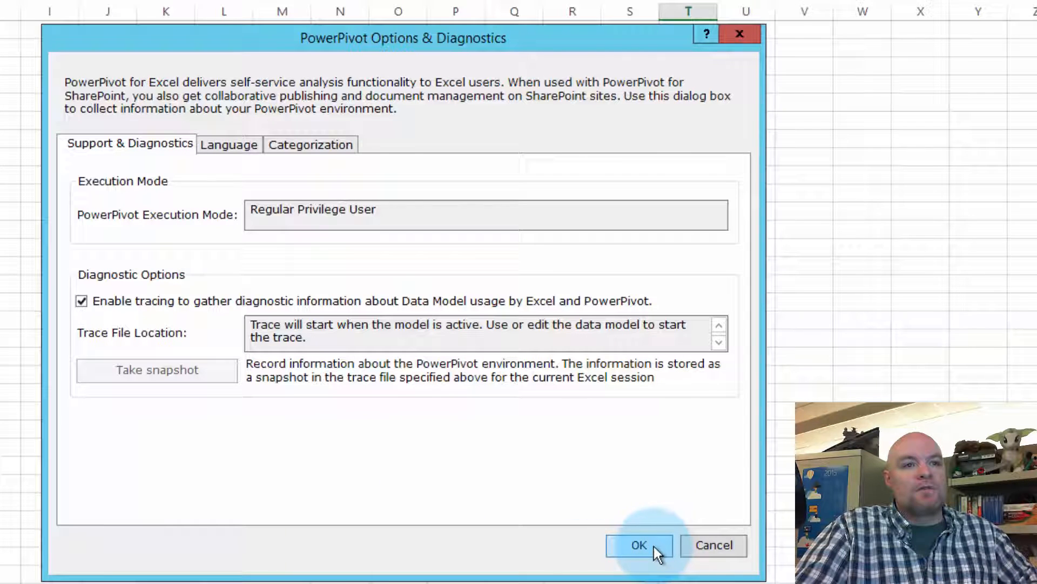
left_click(639, 545)
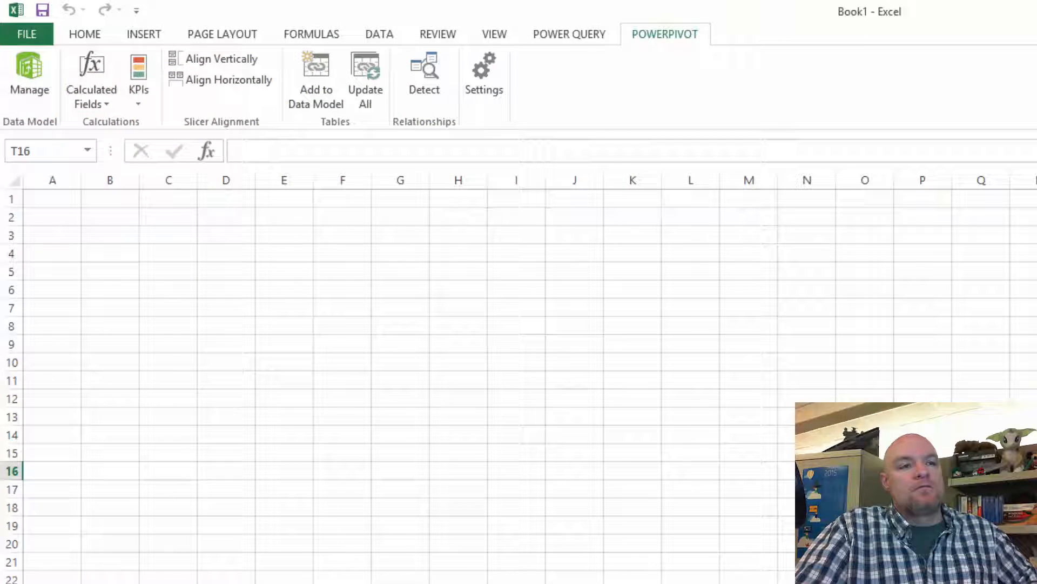
left_click(29, 79)
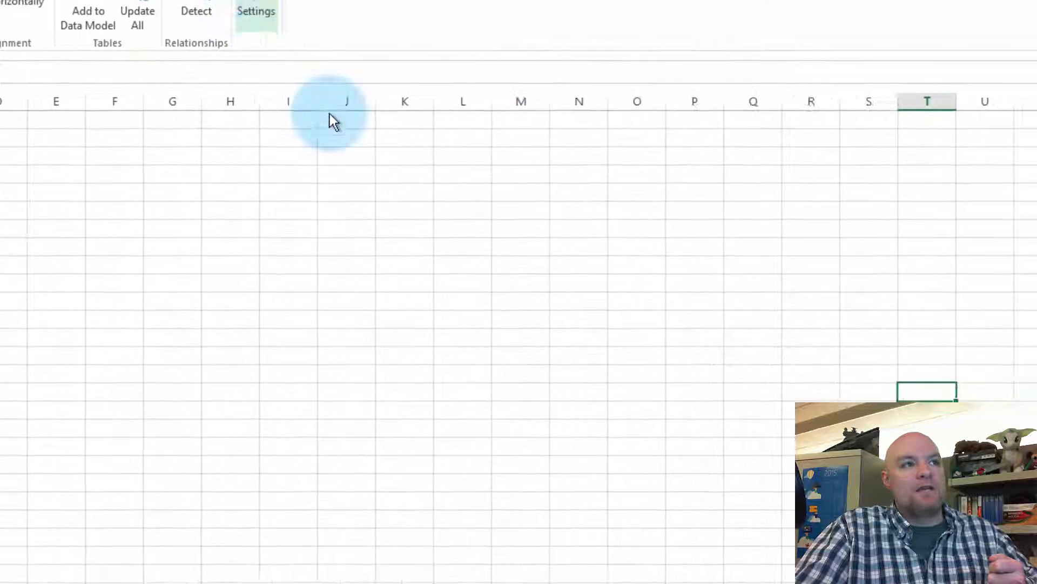
left_click(257, 11)
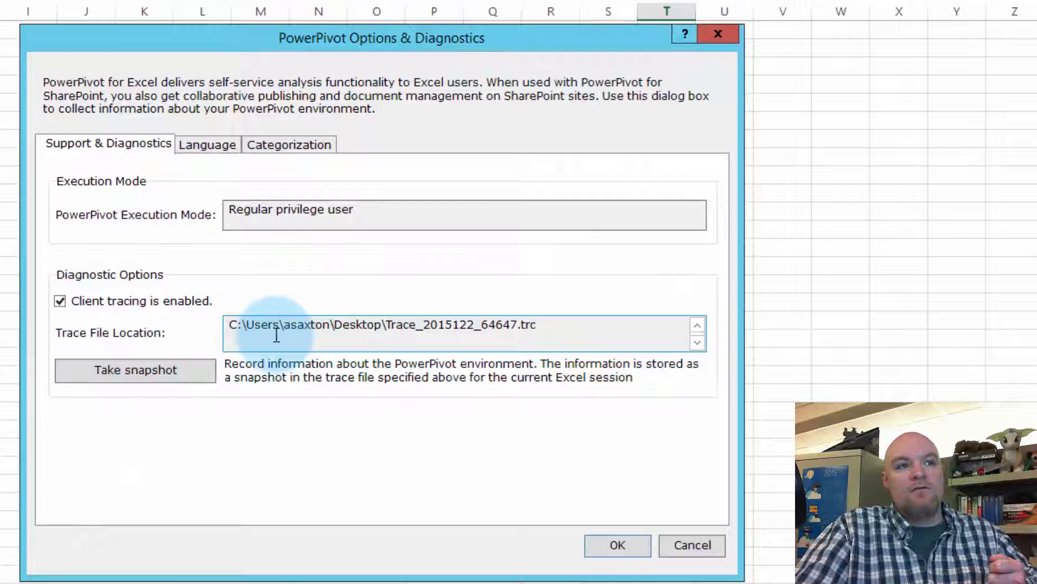
mouse_move(582, 411)
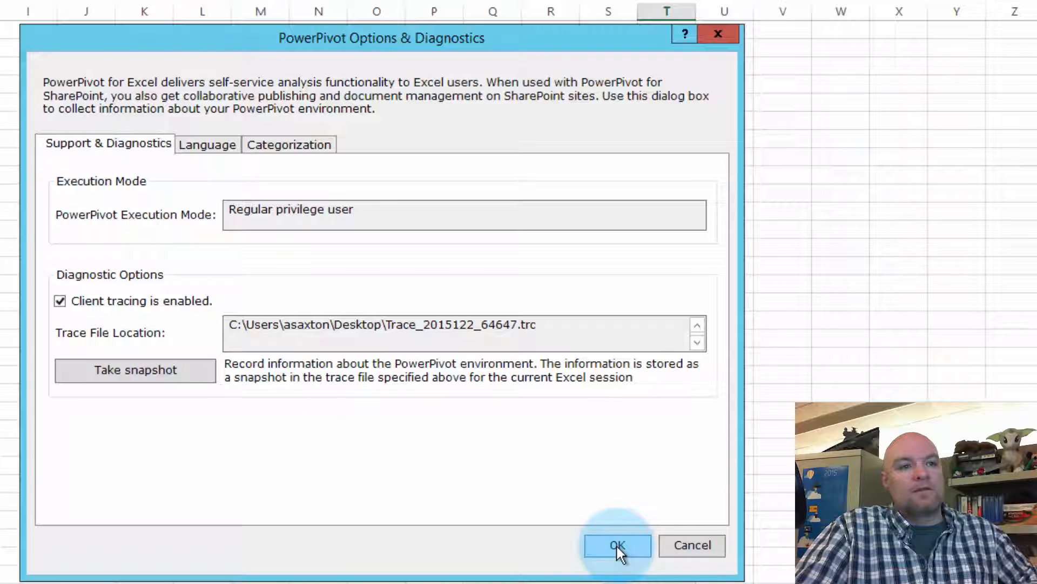
left_click(617, 545)
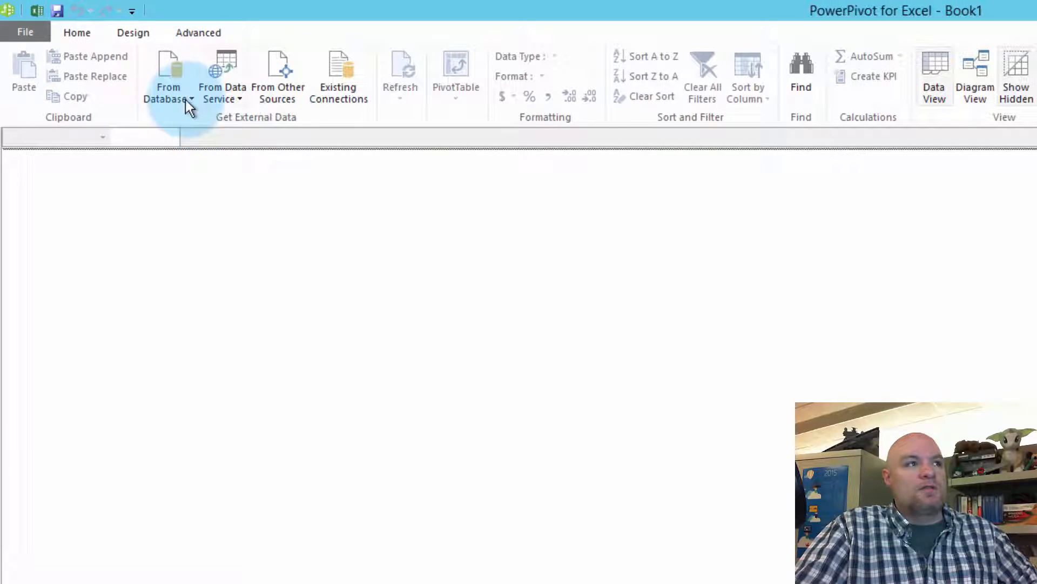
Start a From SQL Server import against the AdventureWorks2014 database on the chosen server.
left_click(169, 76)
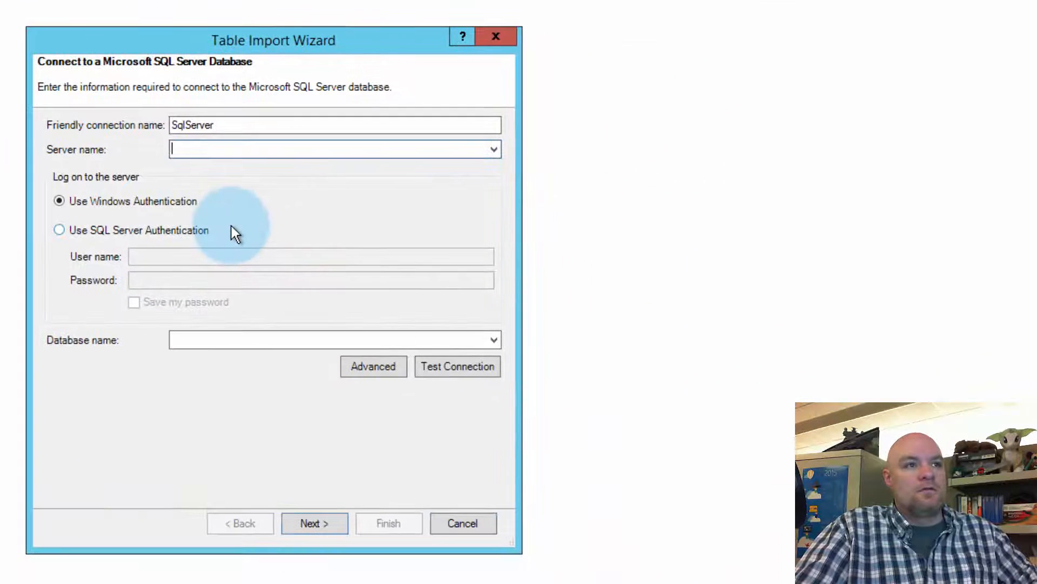
type("captthrace")
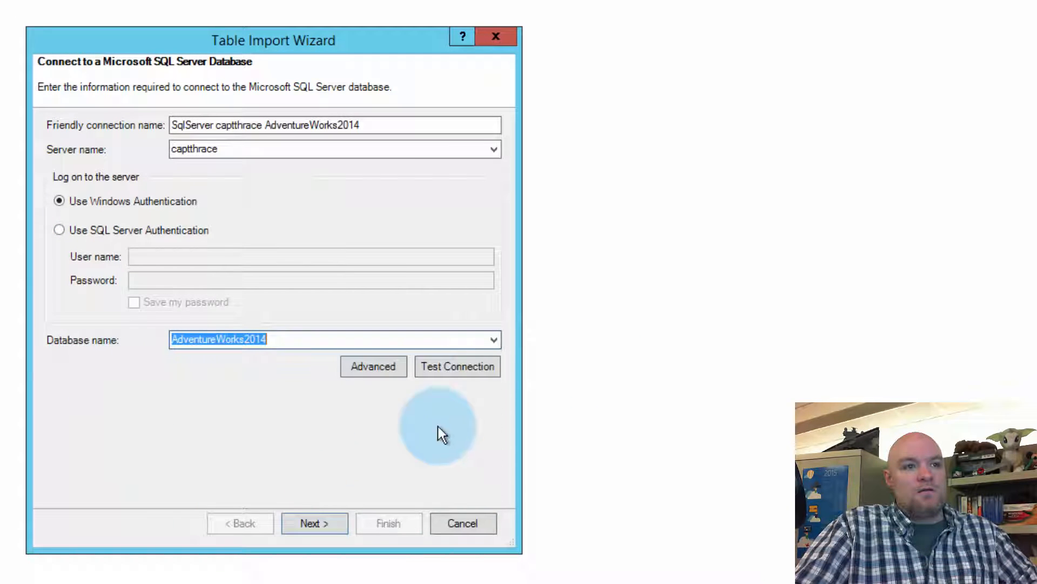
left_click(314, 523)
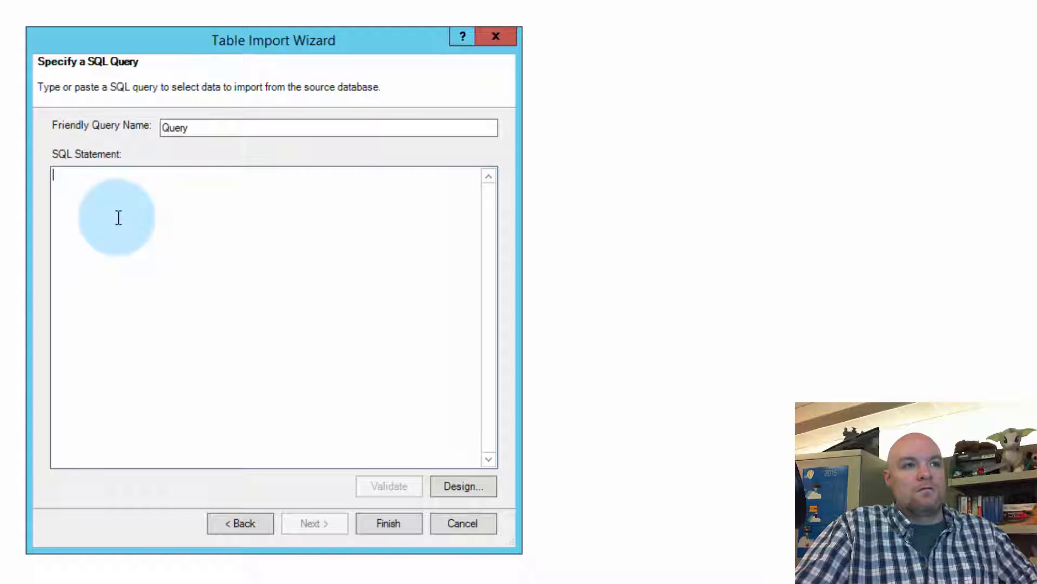
type("select @@version as 'Version")
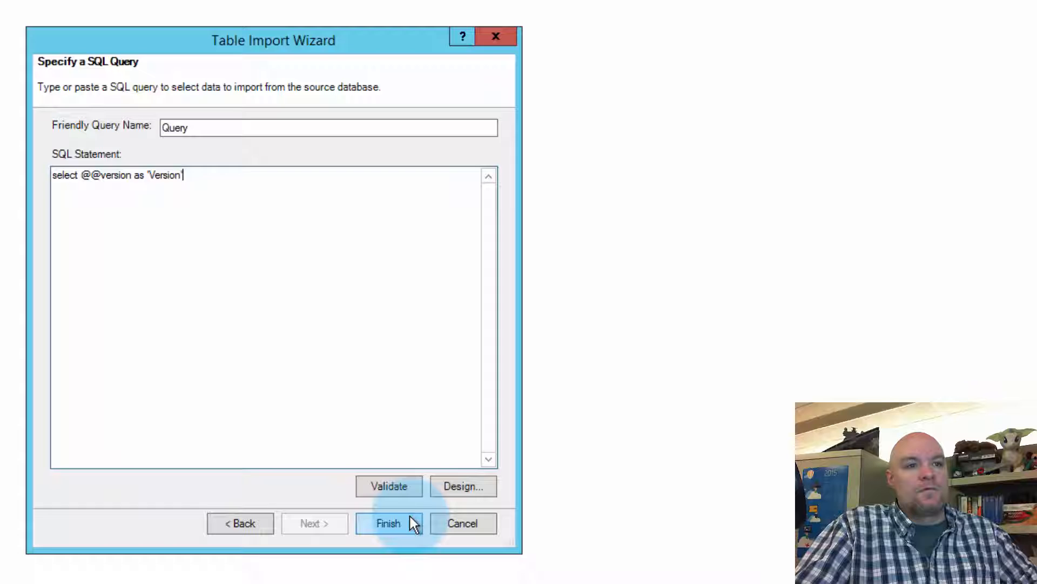
left_click(388, 523)
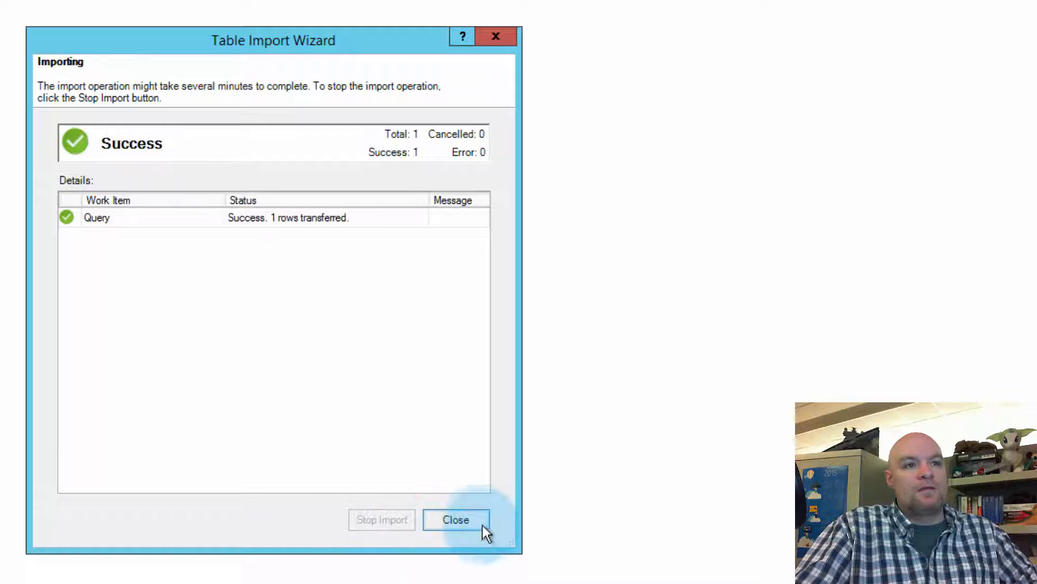
left_click(454, 520)
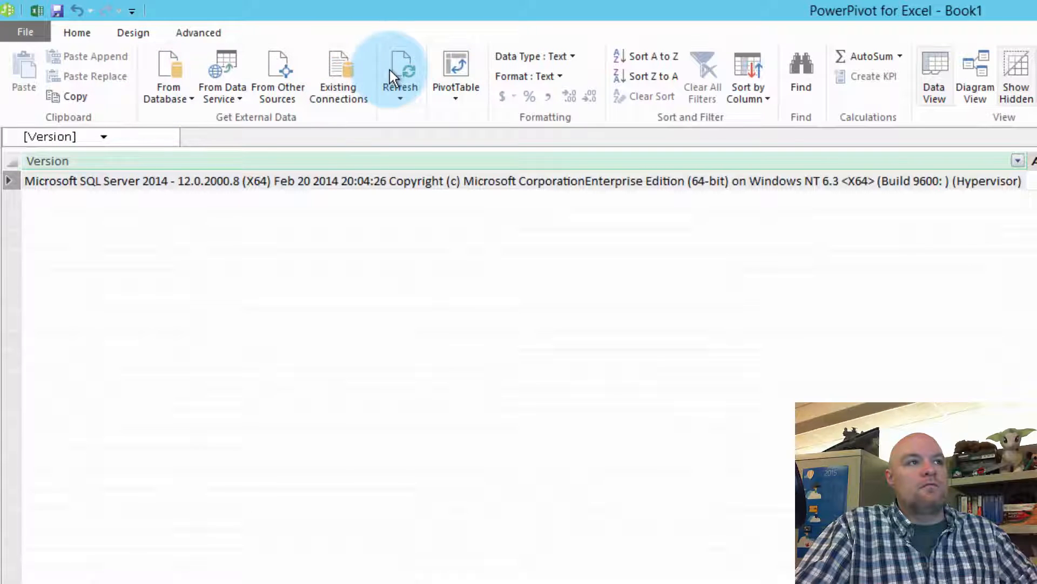
left_click(400, 75)
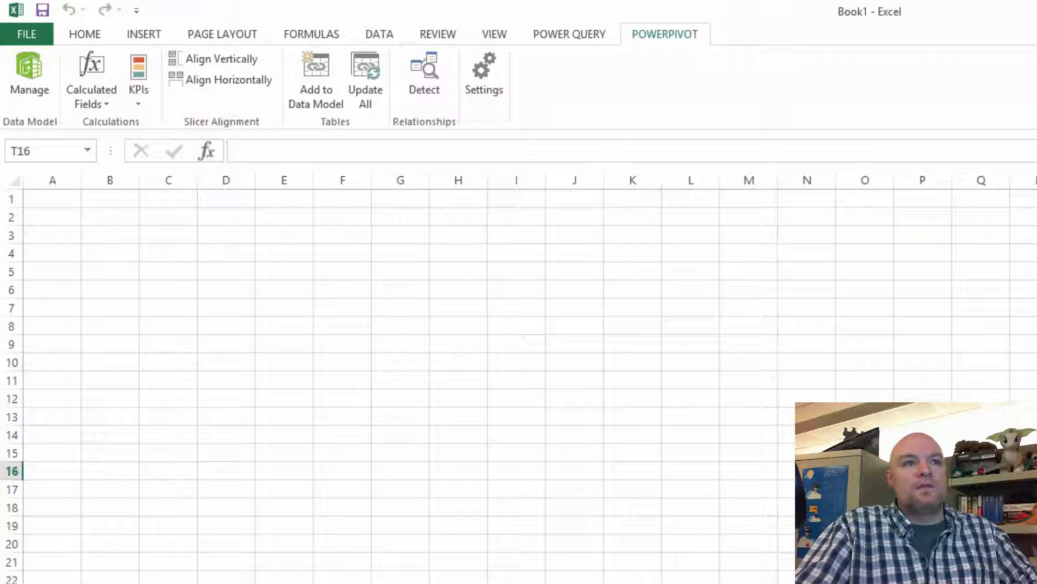
Close the diagnostics settings again and leave Excel for an empty SQL Server Profiler.
left_click(484, 73)
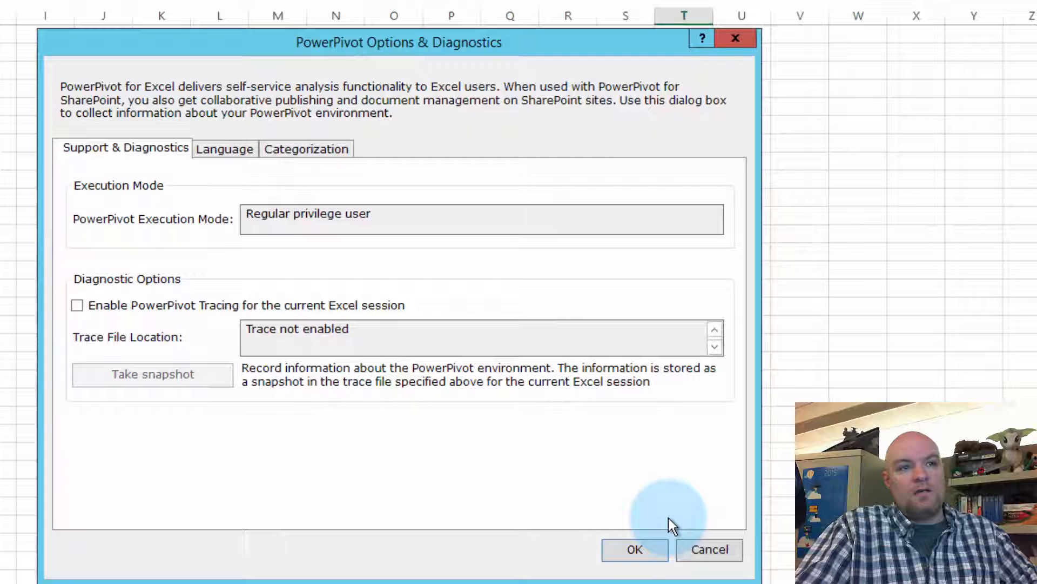
left_click(709, 549)
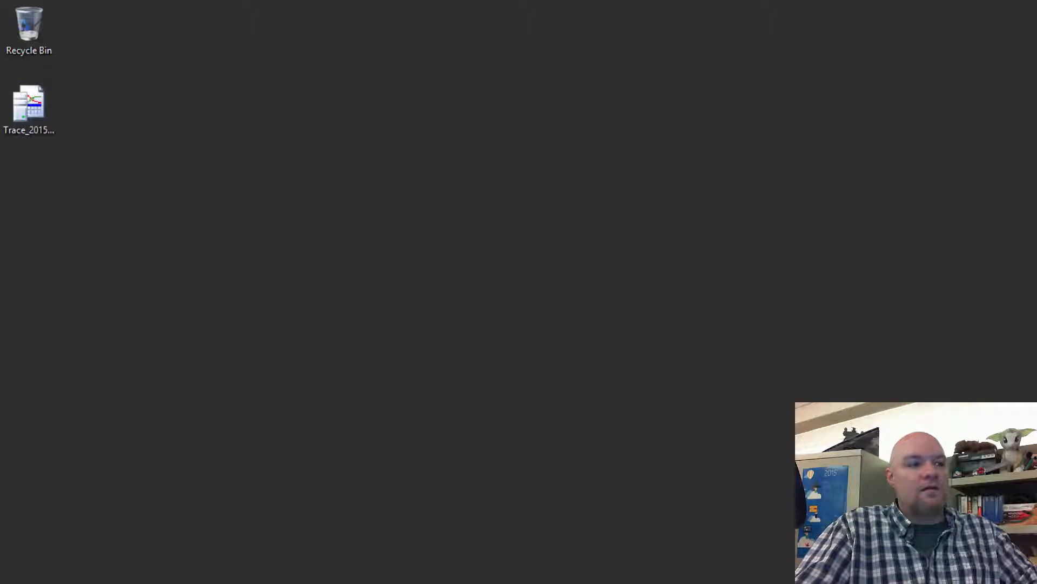
left_click(574, 389)
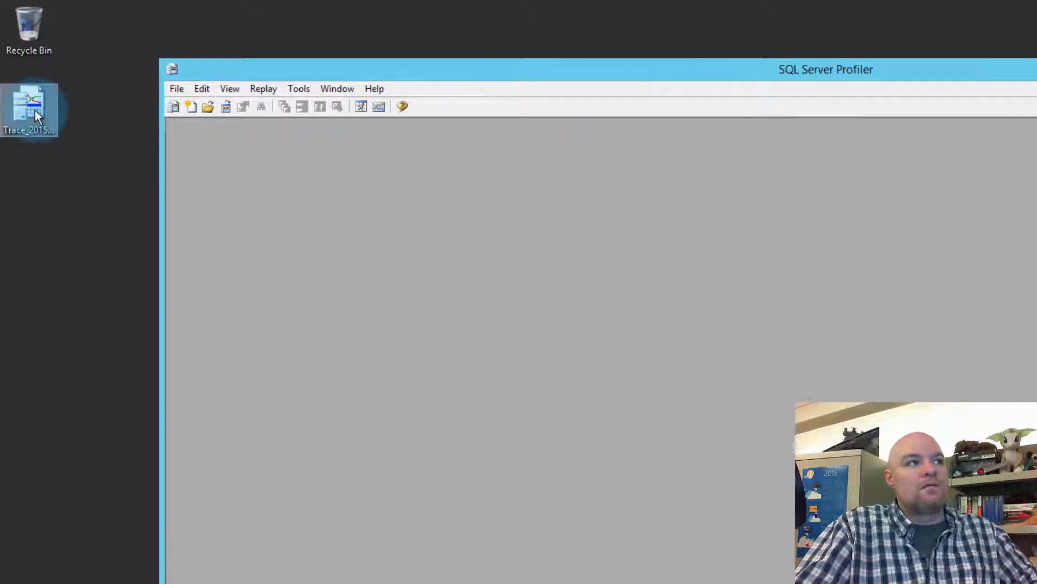
Load the desktop .trc file into Profiler and browse the captured events for the Alter row's XML.
double_click(28, 106)
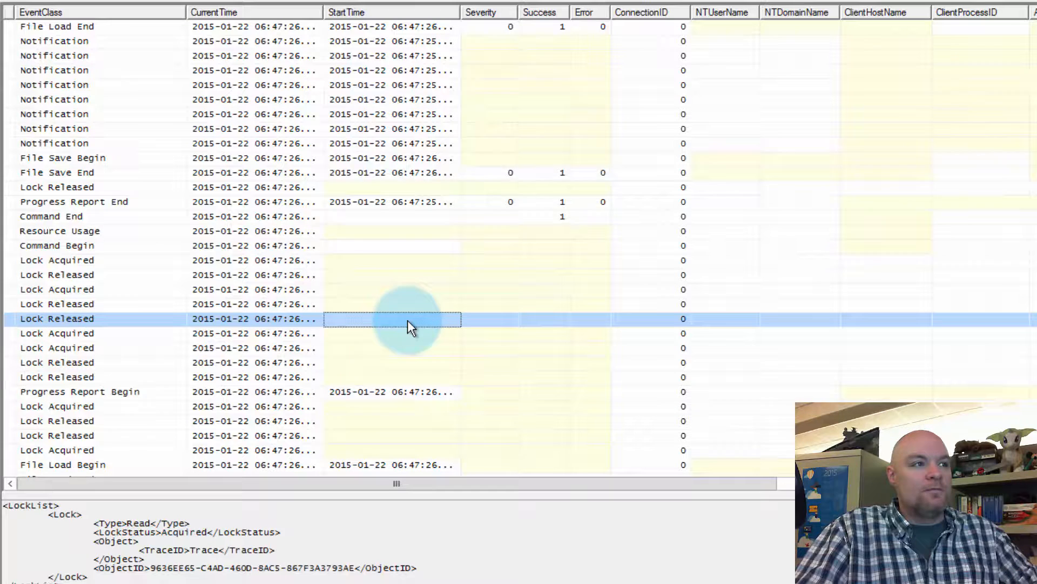
scroll("up", 3)
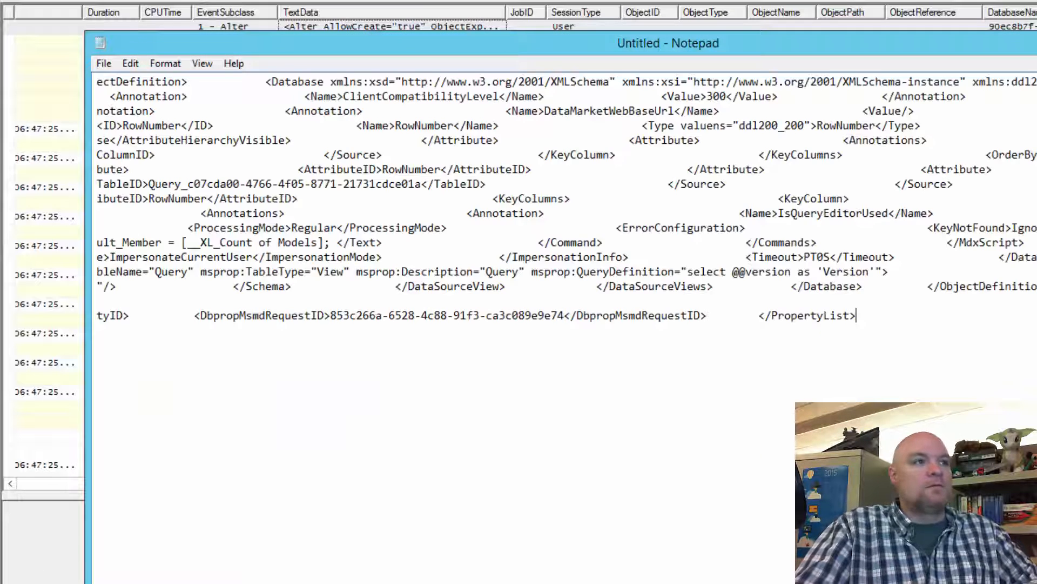
left_click(164, 63)
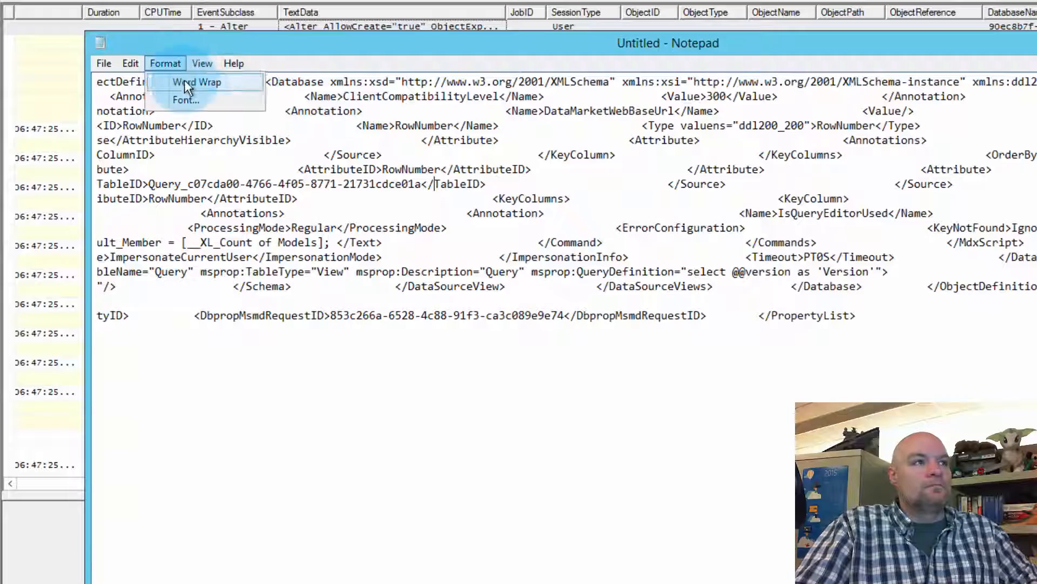
key("Ctrl+F")
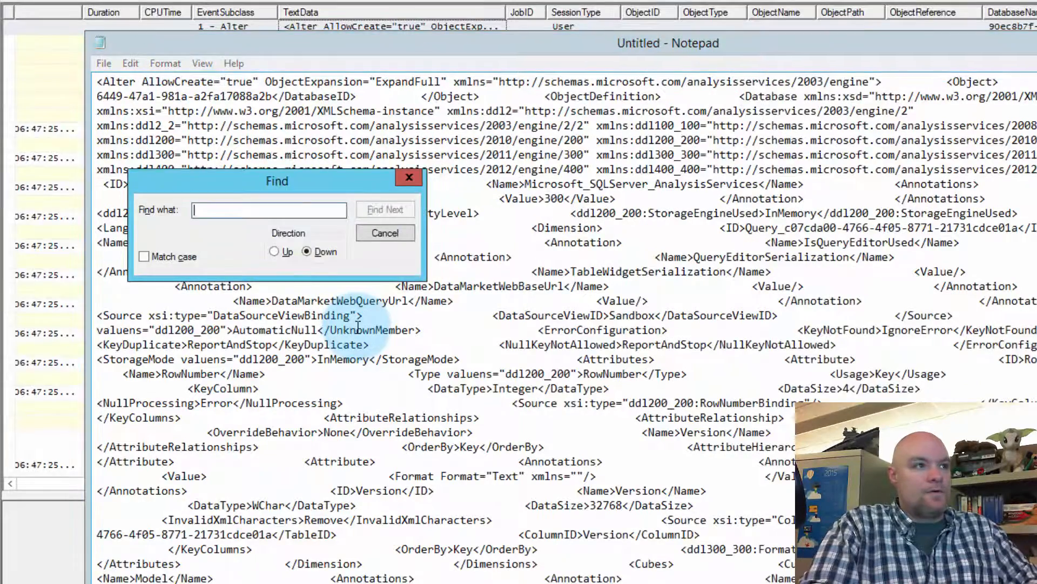
type("@@version")
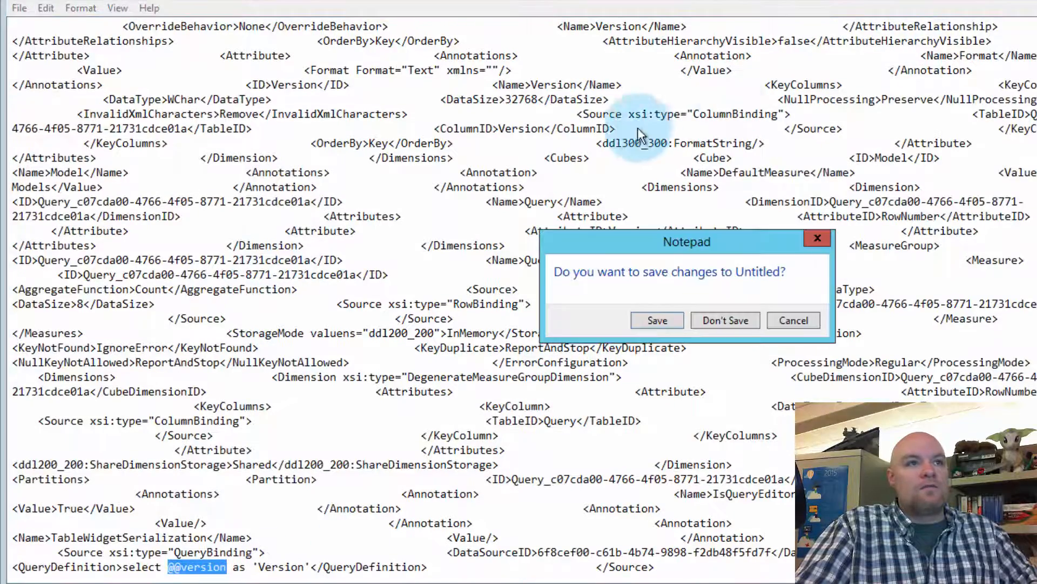
left_click(726, 320)
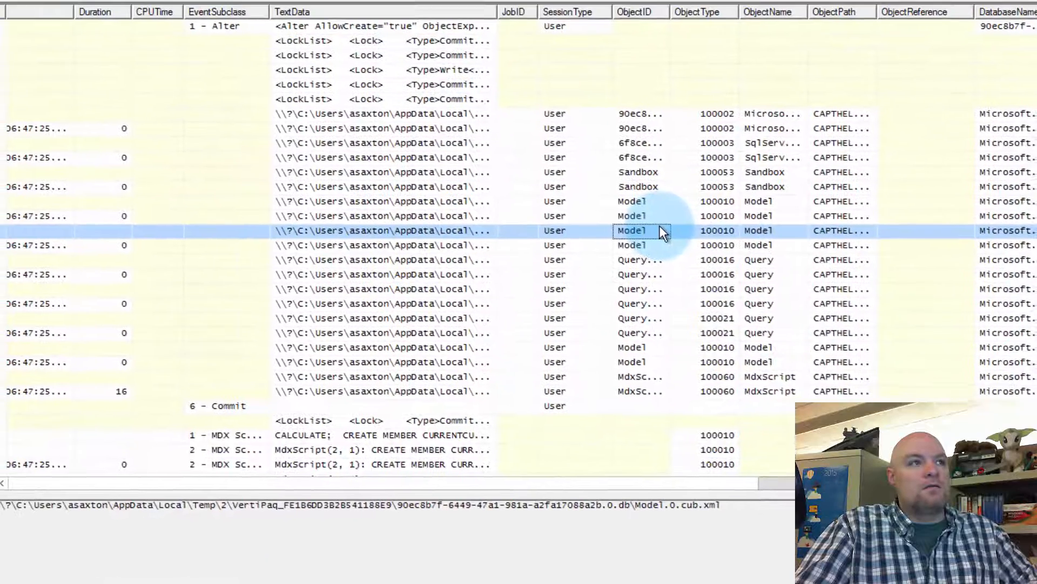
left_click(895, 345)
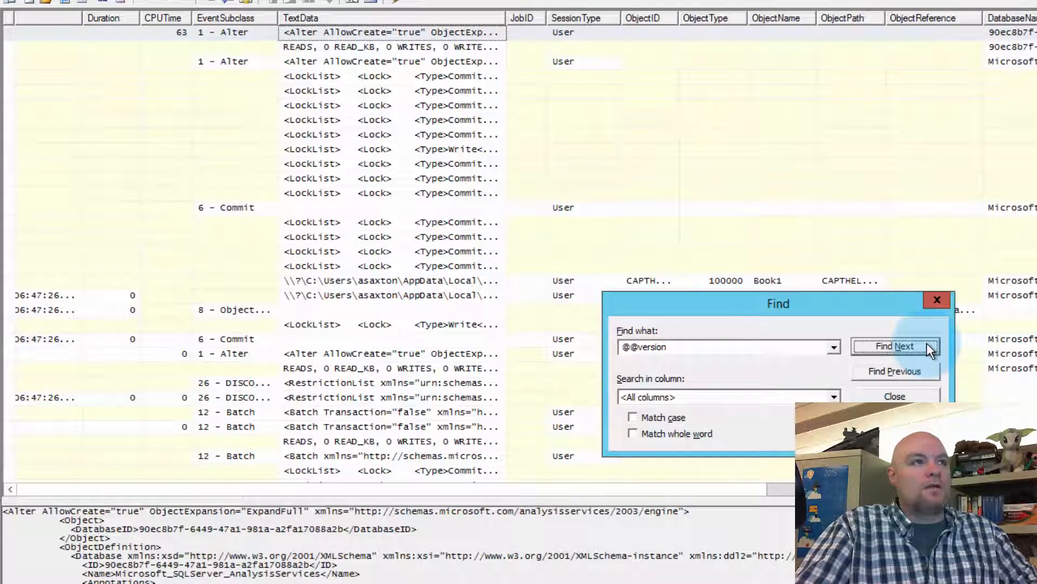
left_click(895, 346)
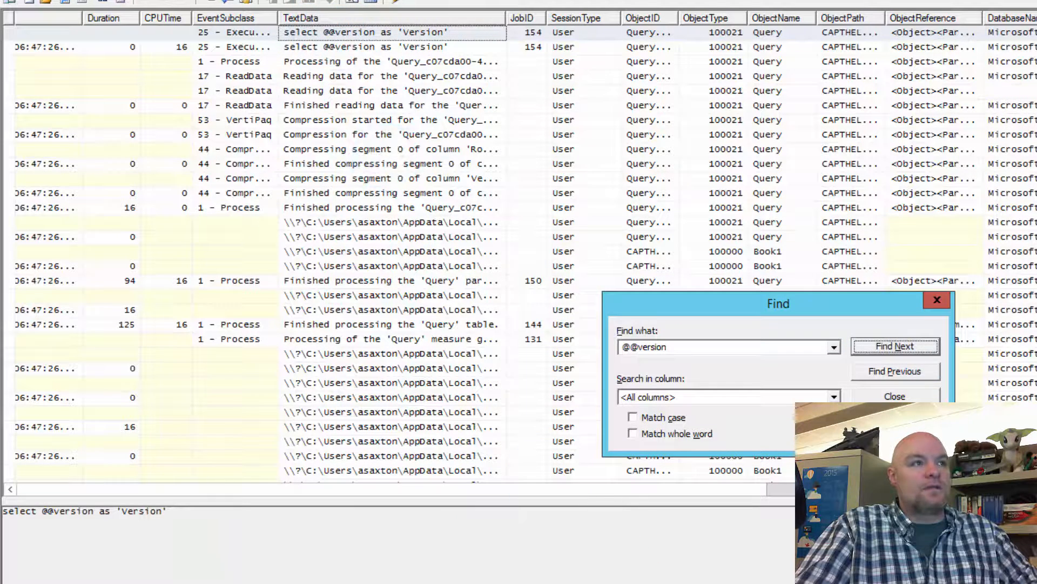
mouse_move(305, 291)
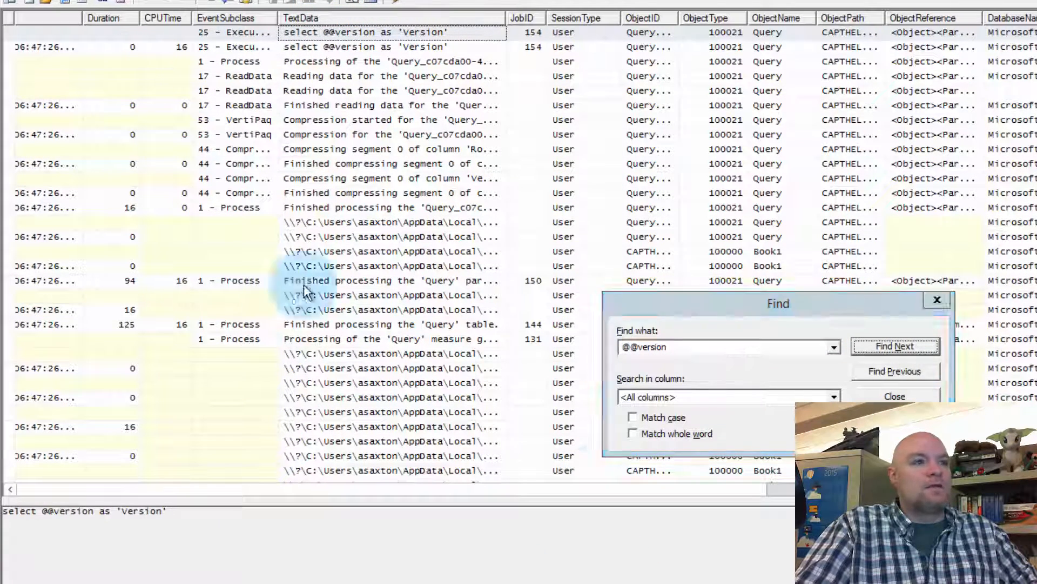